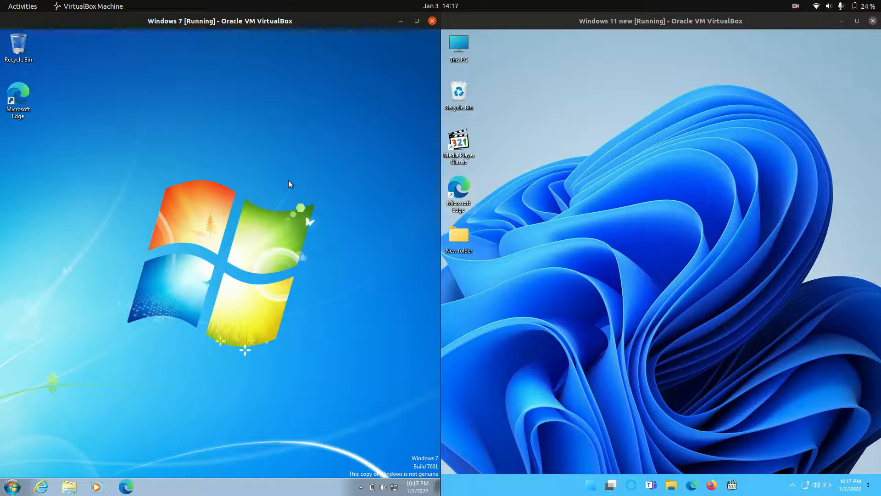
{"action": "mouse_move", "coordinate": [459, 191]}
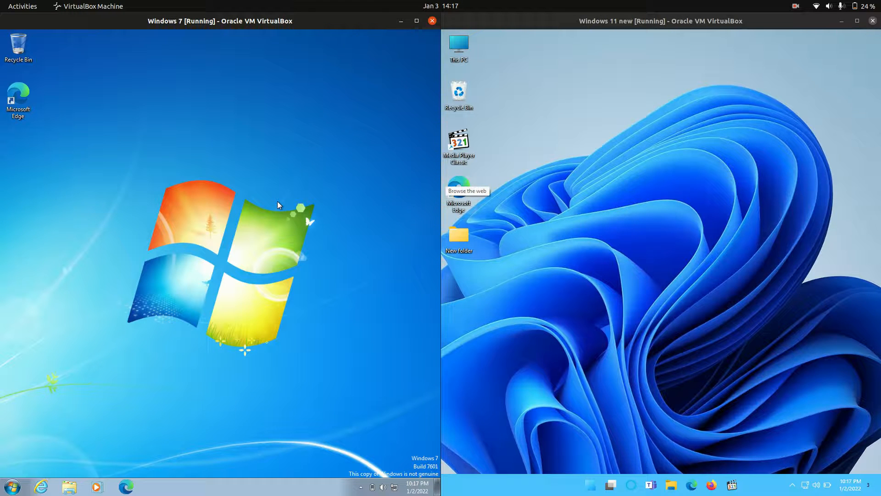
{"action": "mouse_move", "coordinate": [417, 222]}
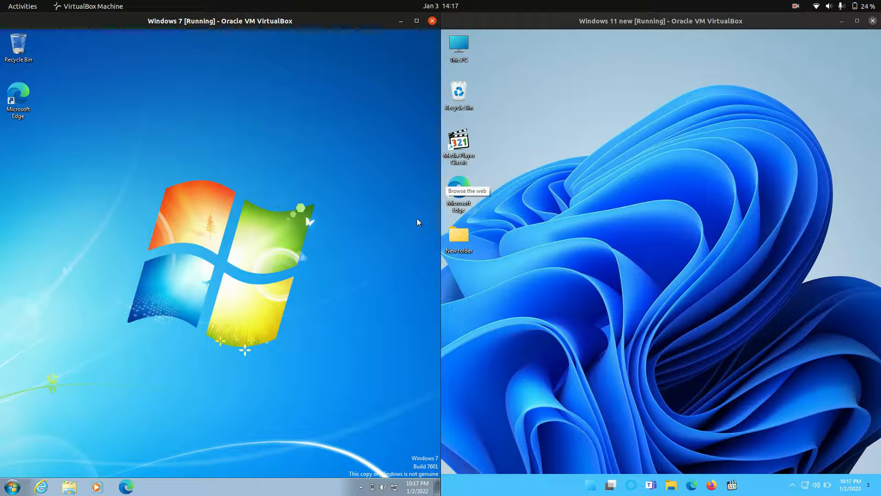
{"action": "mouse_move", "coordinate": [623, 169]}
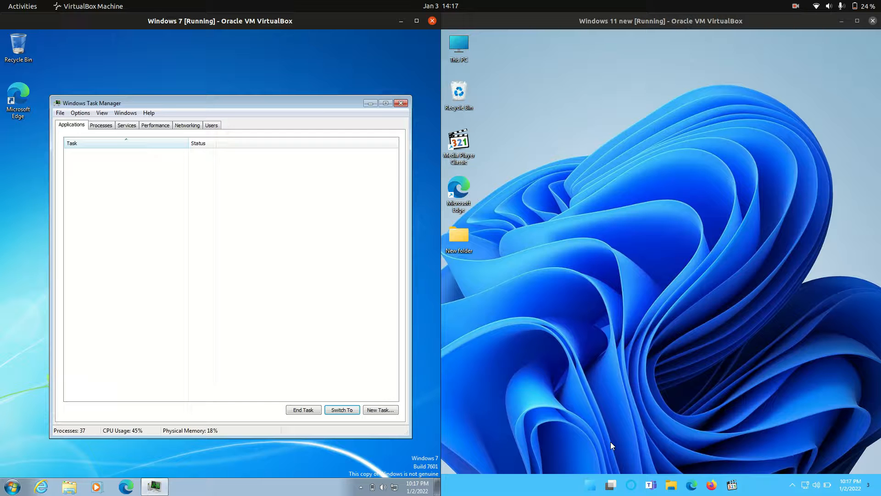
Launch Task Manager in the Windows 11 VM from the Start button's shortcut menu
{"action": "right_click", "coordinate": [587, 484]}
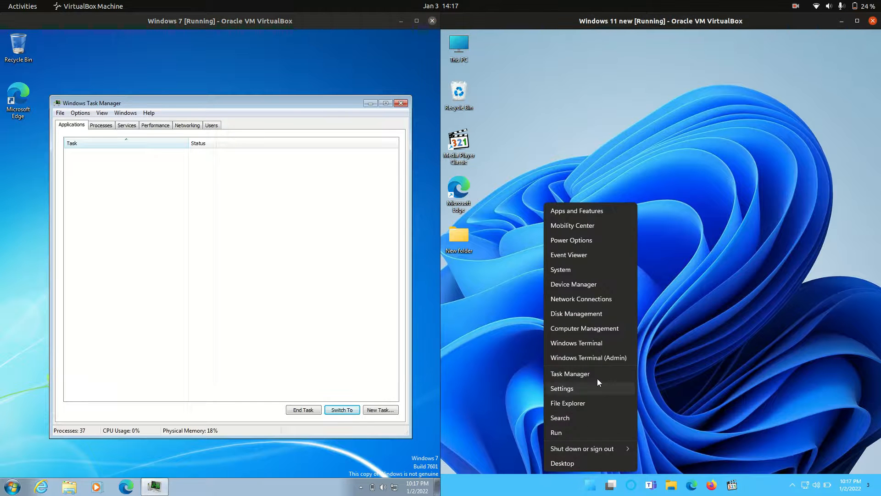
{"action": "left_click", "coordinate": [570, 373]}
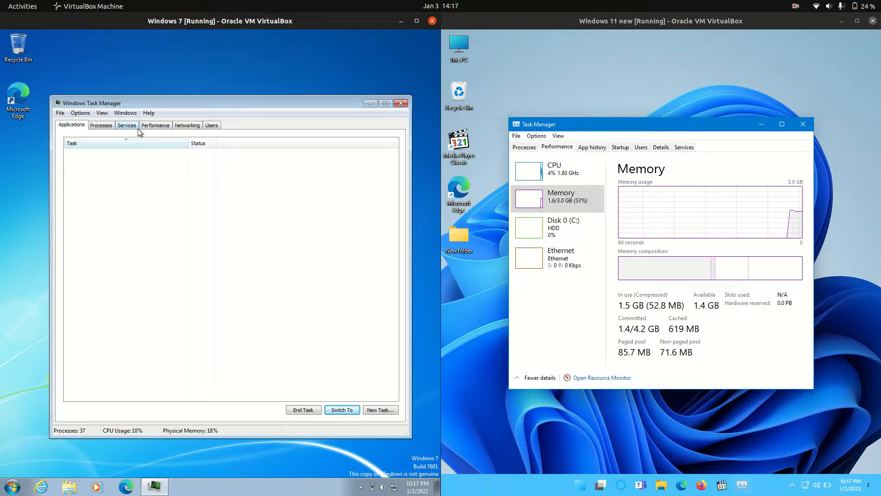
Switch Windows 7's Task Manager to the Performance view with CPU and memory graphs
{"action": "left_click", "coordinate": [155, 125]}
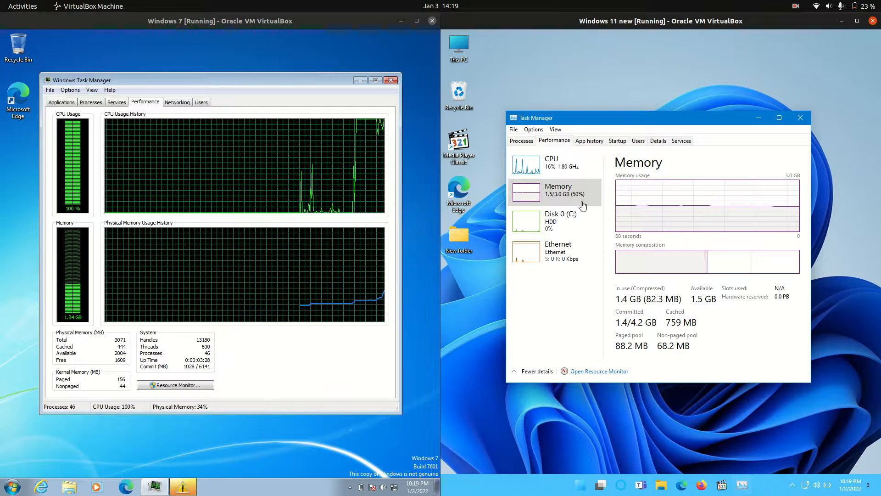
{"action": "mouse_move", "coordinate": [623, 215]}
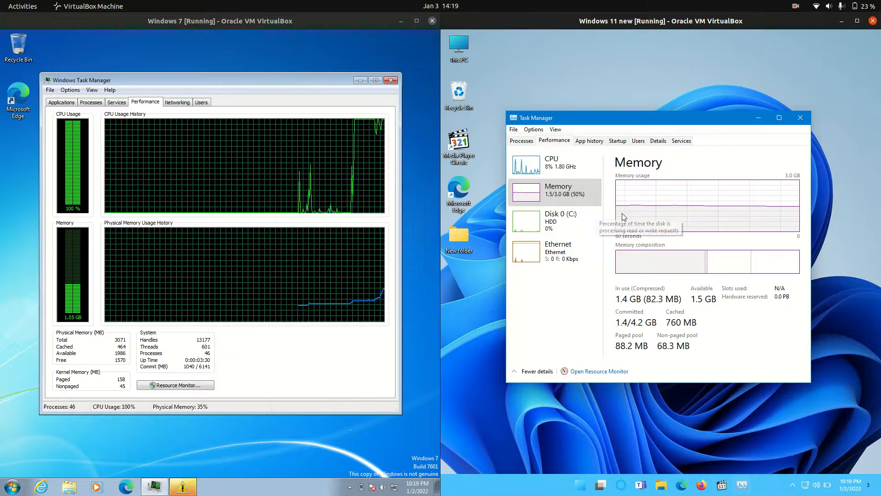